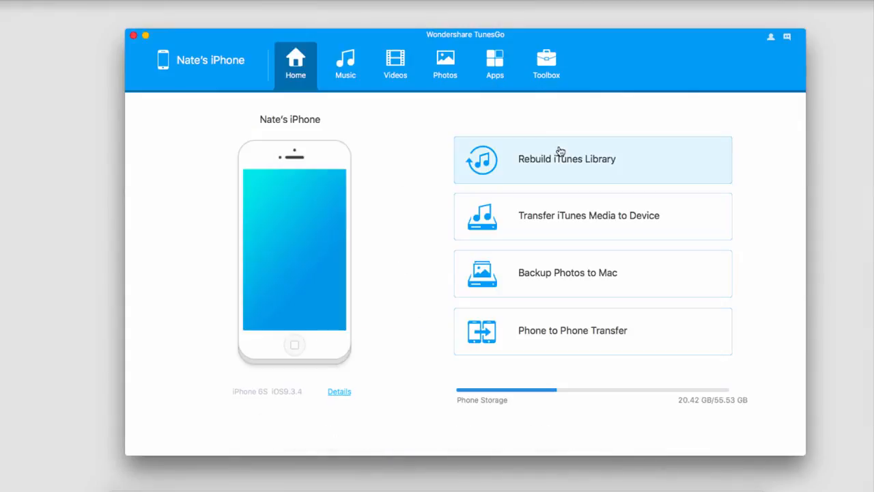
mouse_move(525, 224)
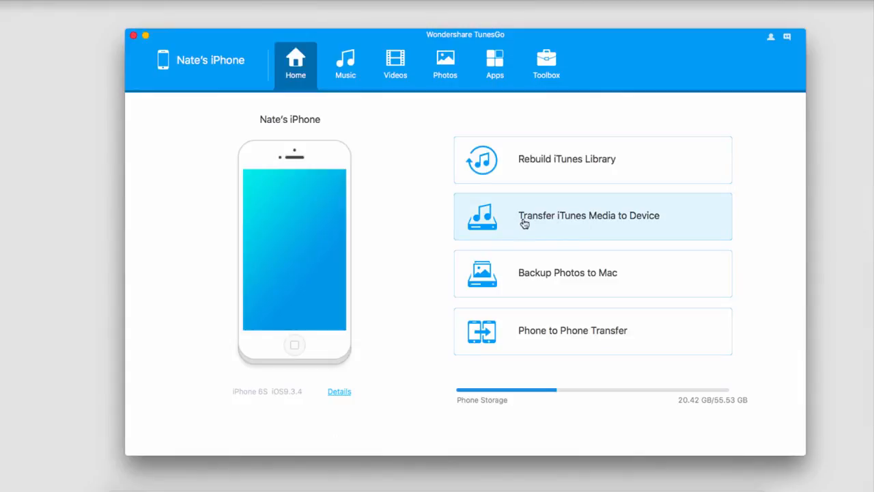
mouse_move(543, 220)
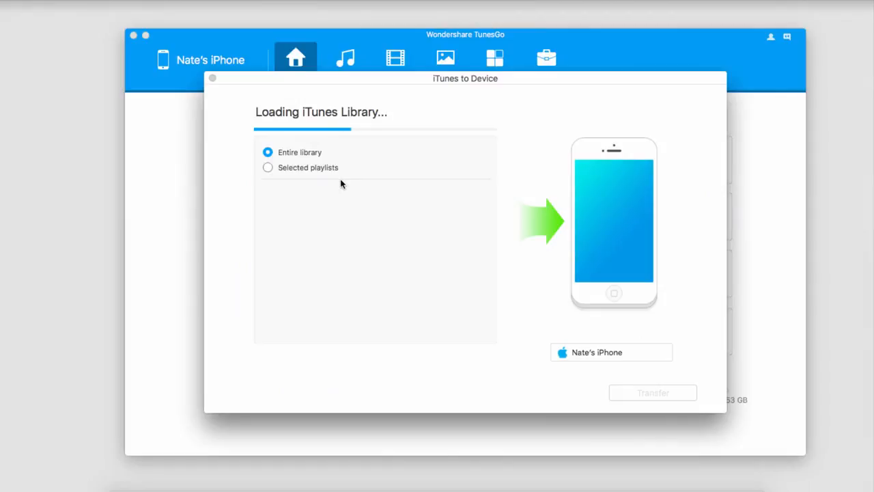
mouse_move(295, 170)
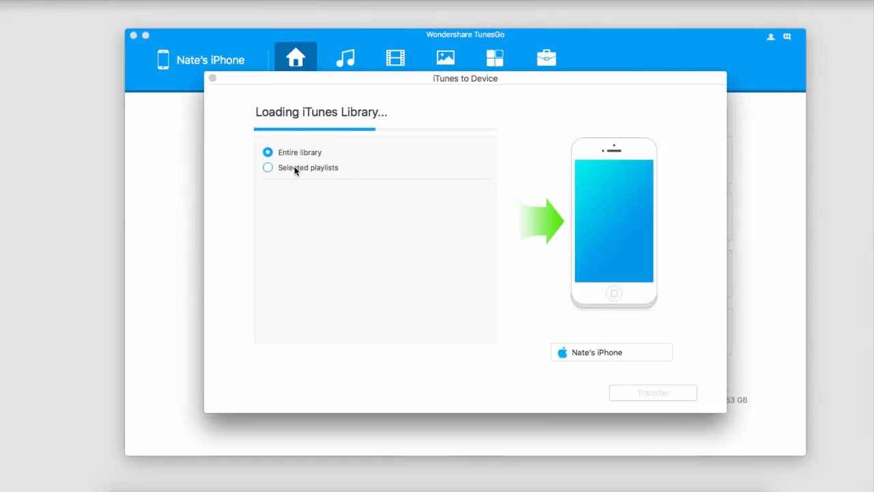
- Choose 'Selected playlists' and check the Downloaded and Turnaround playlists for copying
click(268, 166)
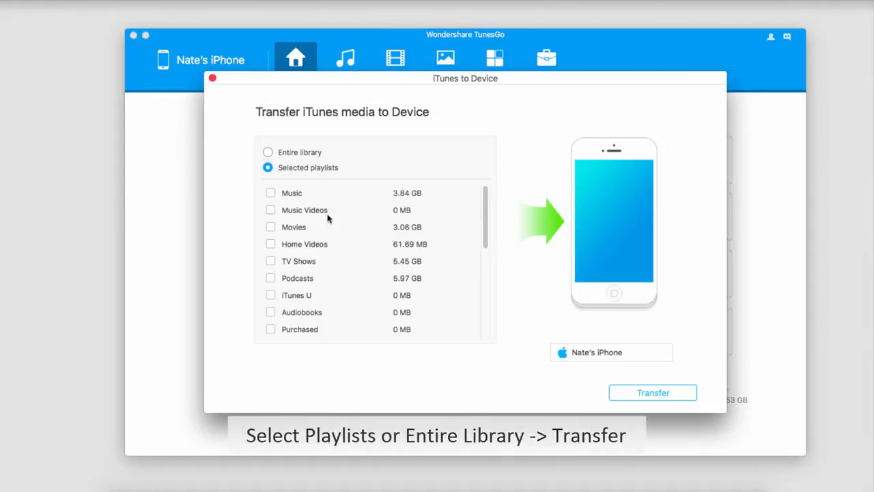
scroll(down, 3)
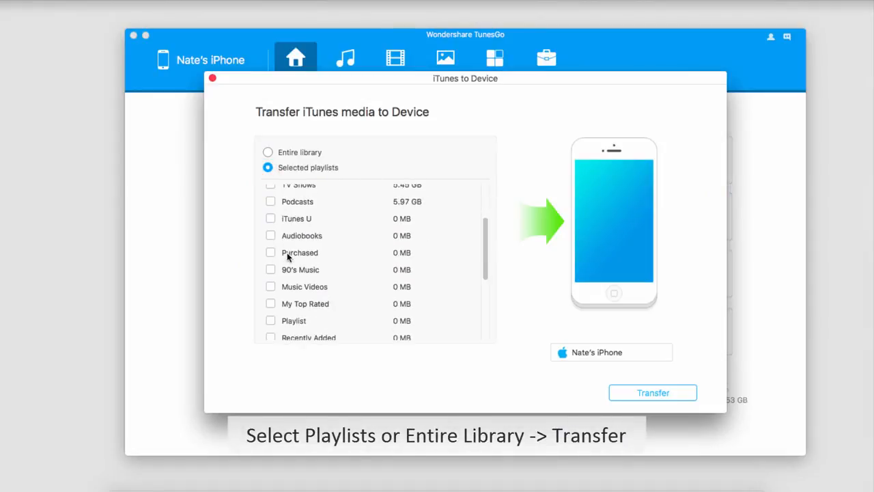
scroll(down, 3)
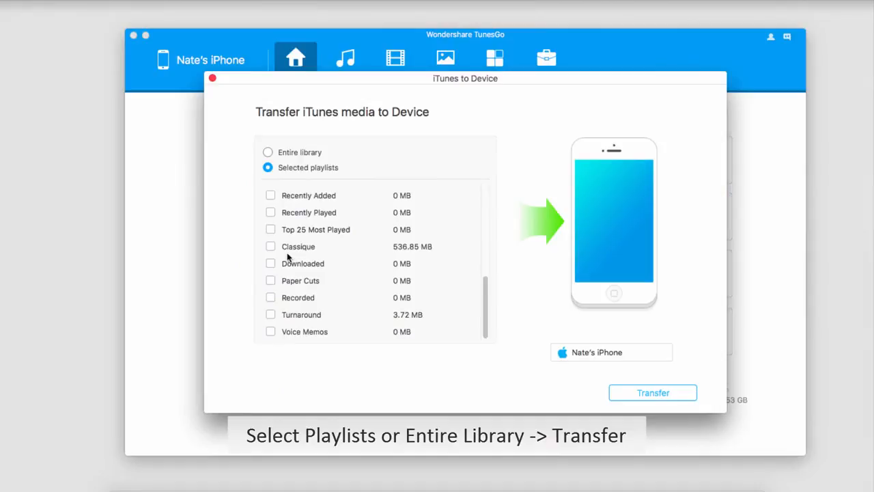
click(270, 264)
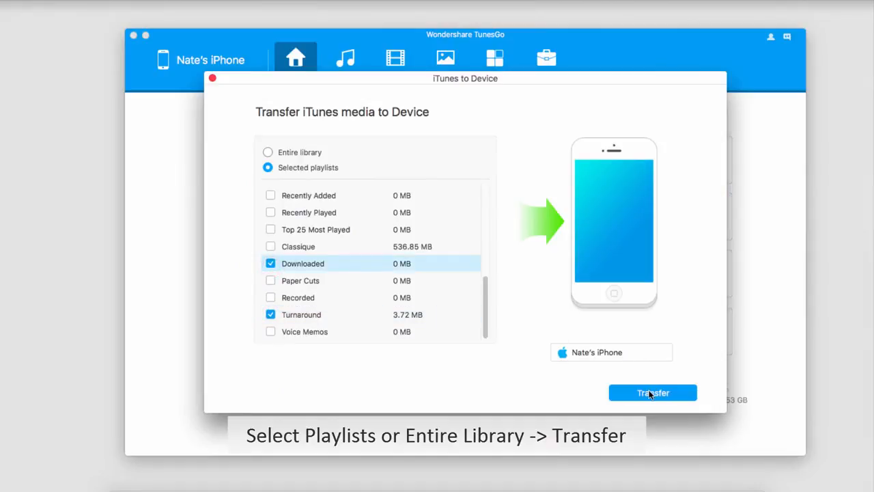
- Transfer the chosen playlists to the iPhone, confirm 'Copy Completely!' and return Home
click(651, 394)
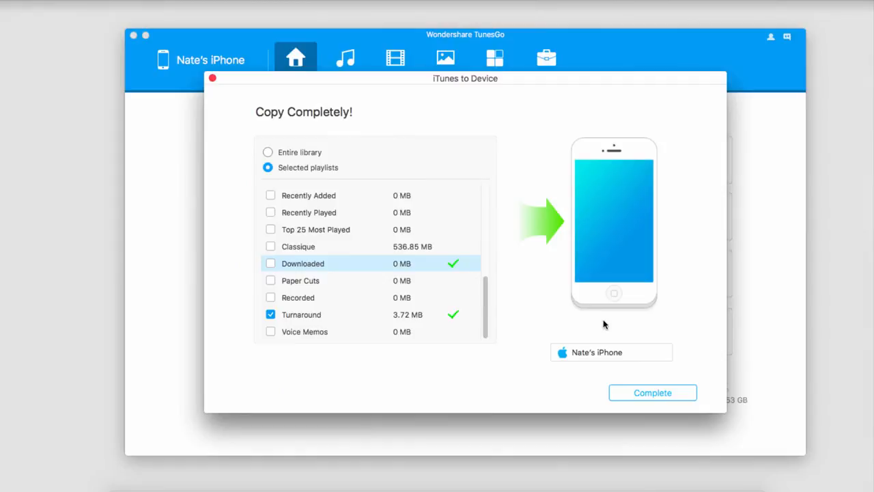
click(651, 394)
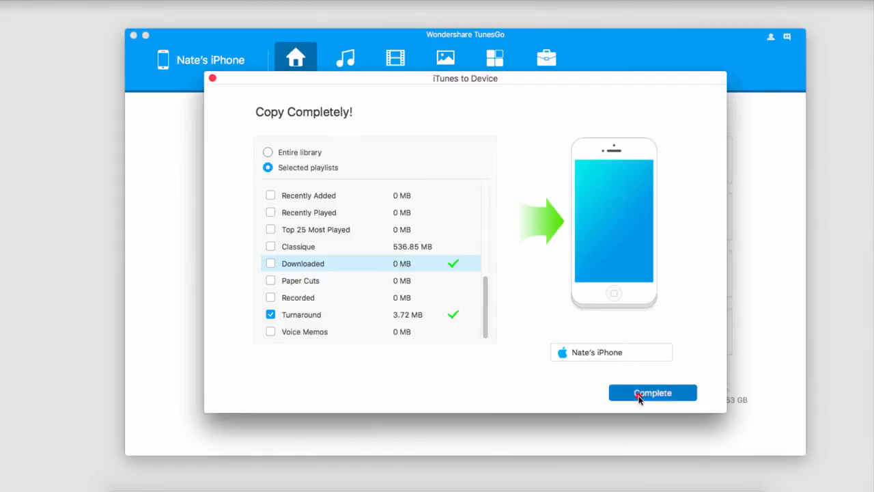
click(652, 393)
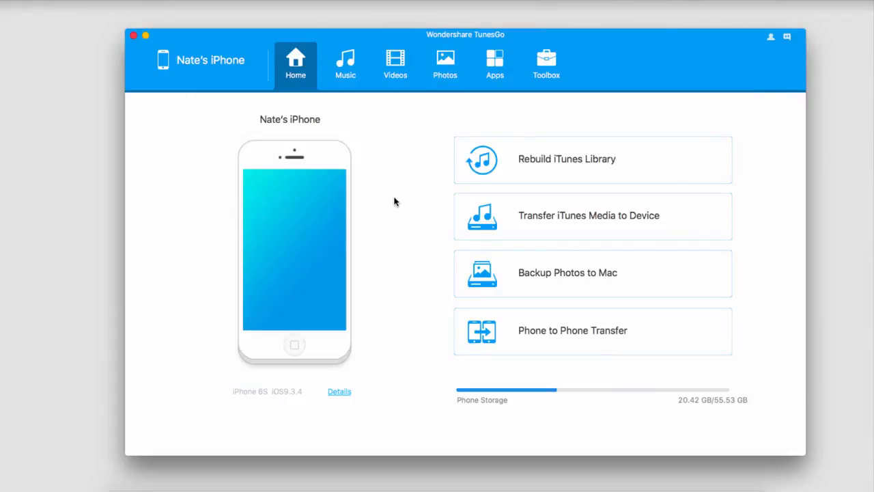